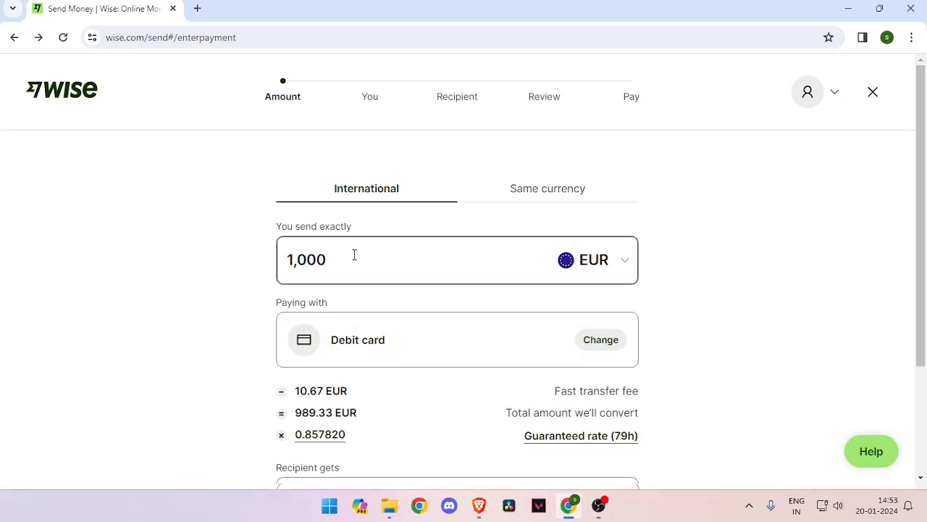
- Set the recipient currency to BDT Bangladeshi taka, quoting 117,631.92 BDT for 1,000 EUR
scroll(down, 3)
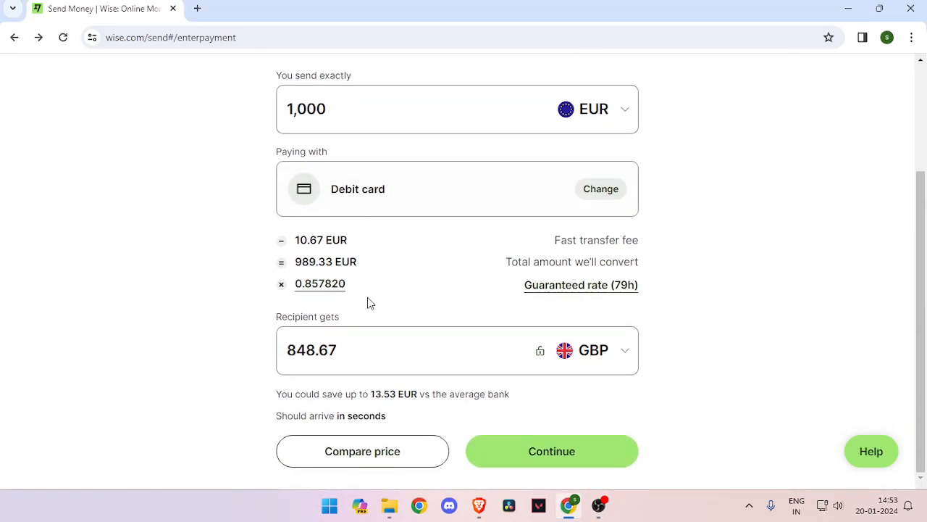
mouse_move(297, 320)
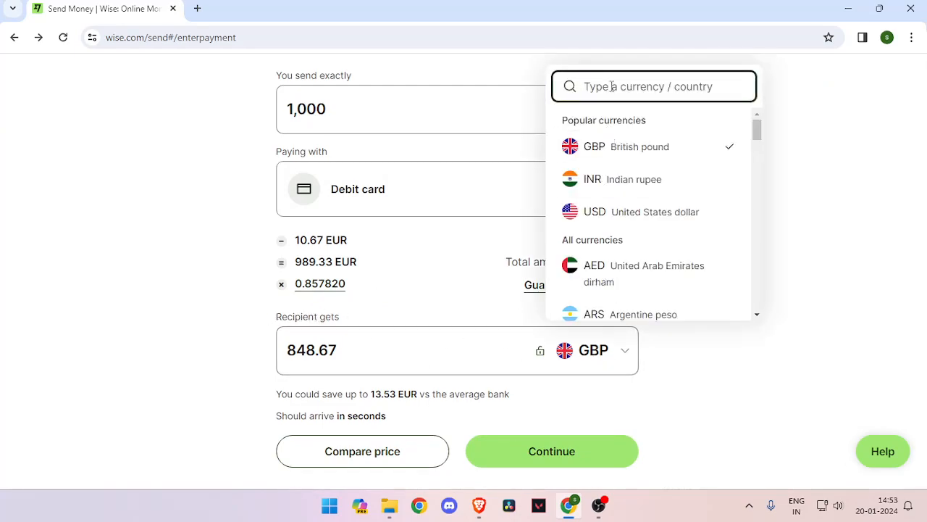
text(bang)
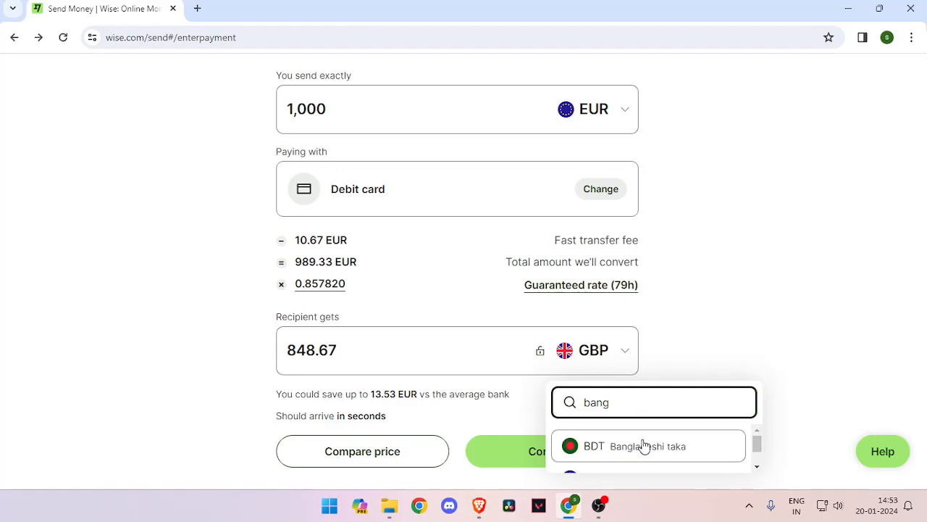
click(648, 446)
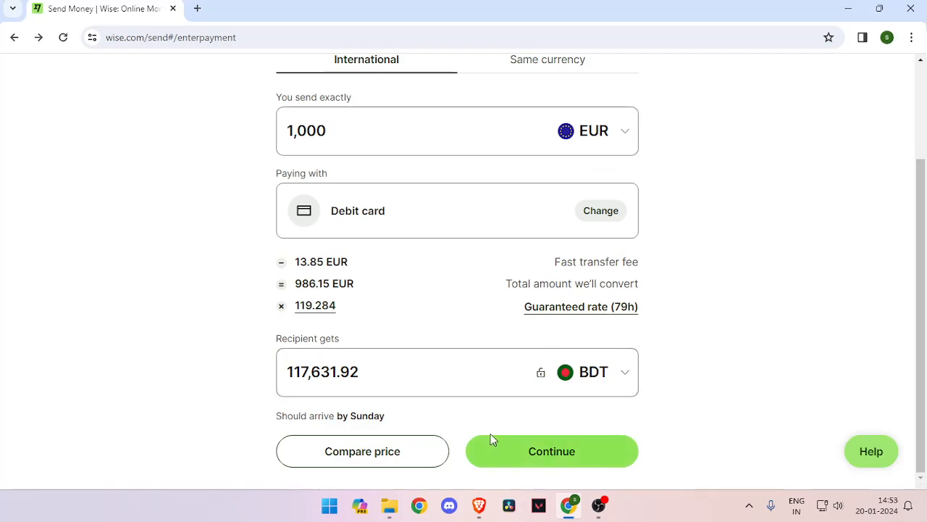
- Continue past the amount step and review the 'Tell us about yourself' form with India as residence
click(551, 450)
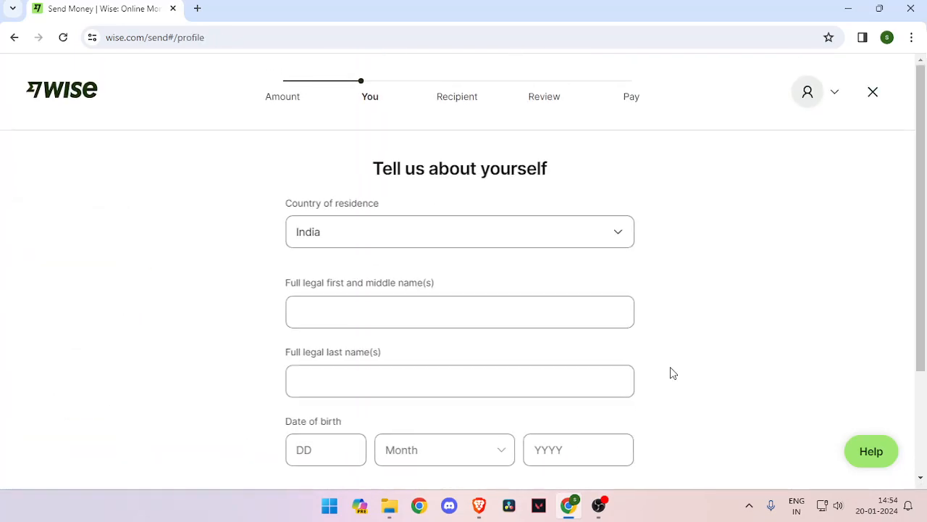
scroll(down, 3)
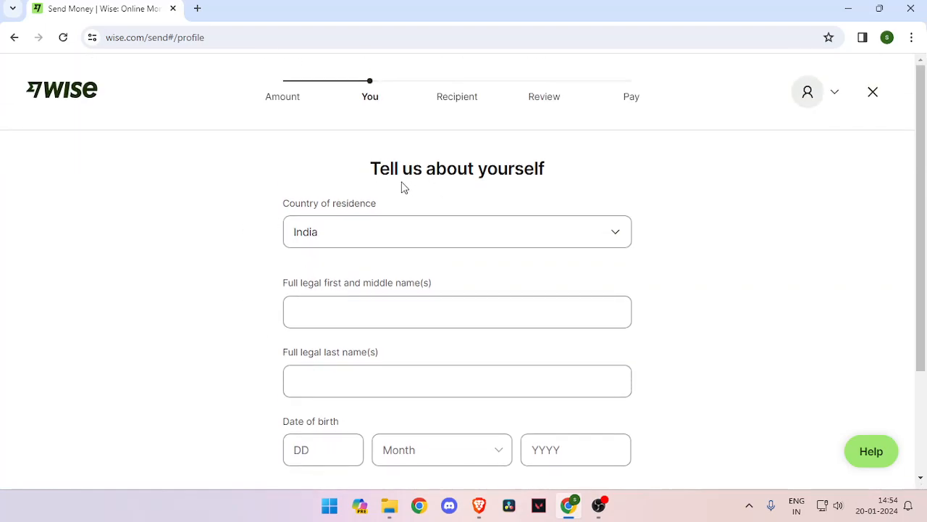
mouse_move(326, 201)
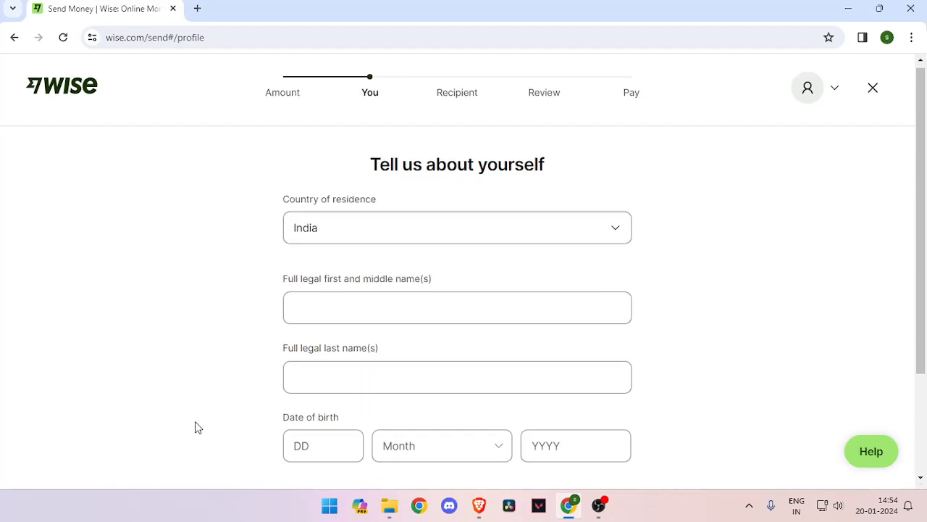
scroll(down, 3)
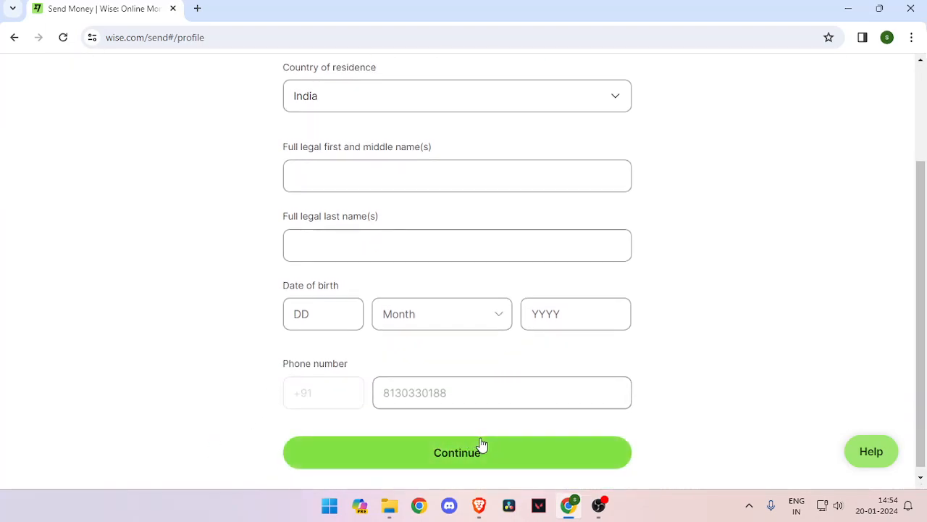
scroll(down, 3)
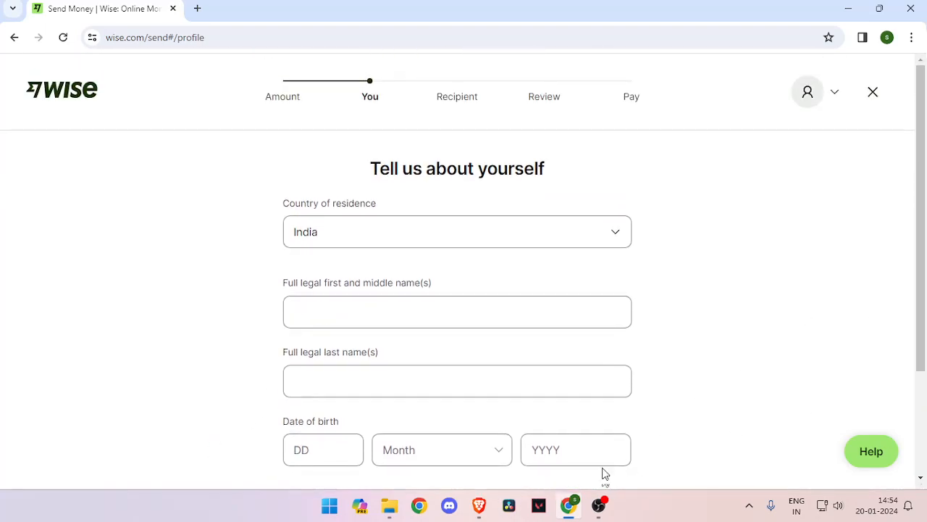